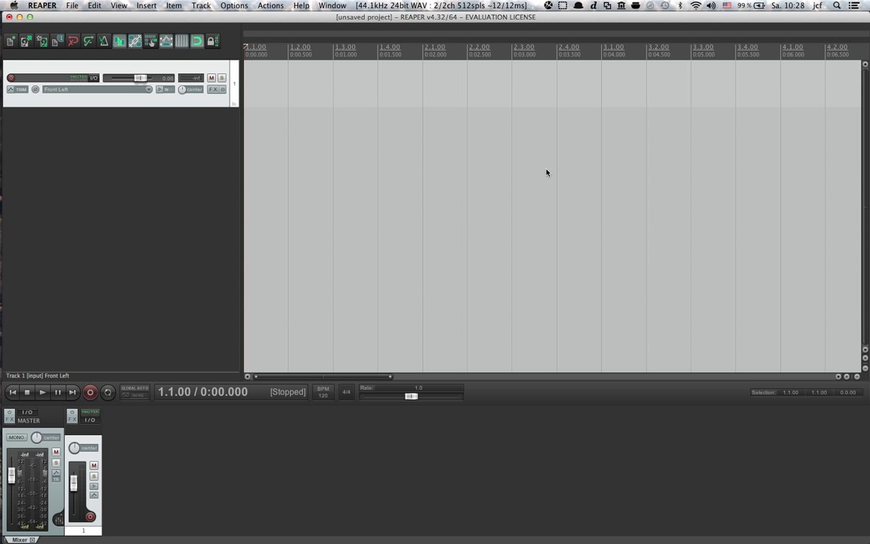
pyautogui.moveTo(547, 170)
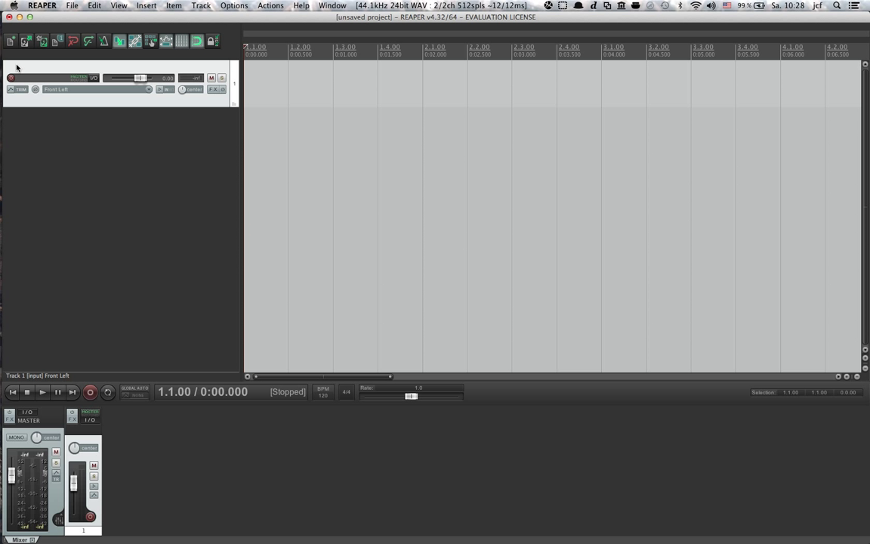
# Step: Arm track 1 and record three vocal takes over the same span, stacking Take 3/3
pyautogui.click(90, 391)
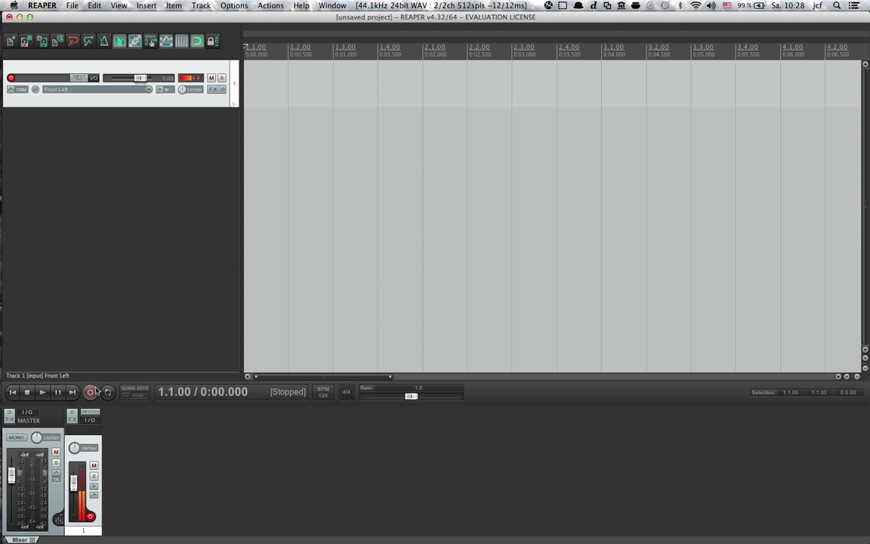
pyautogui.click(89, 392)
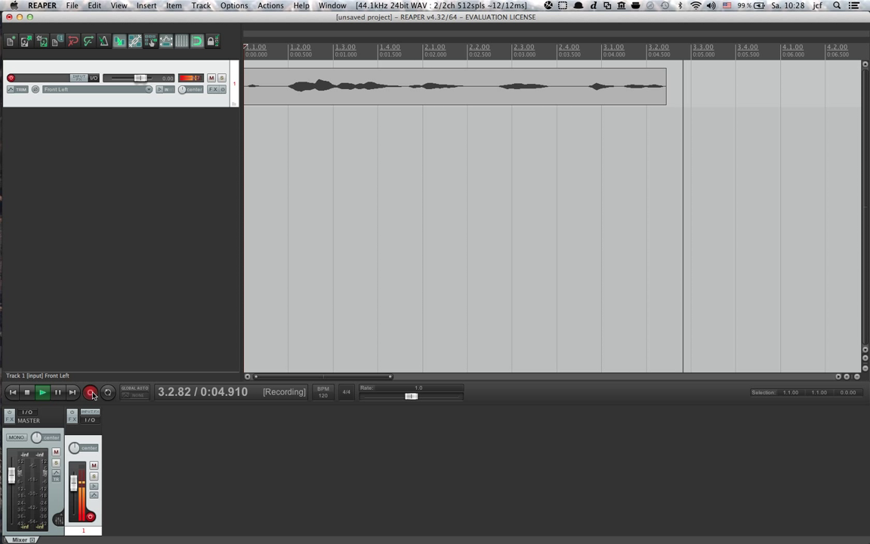
pyautogui.click(90, 391)
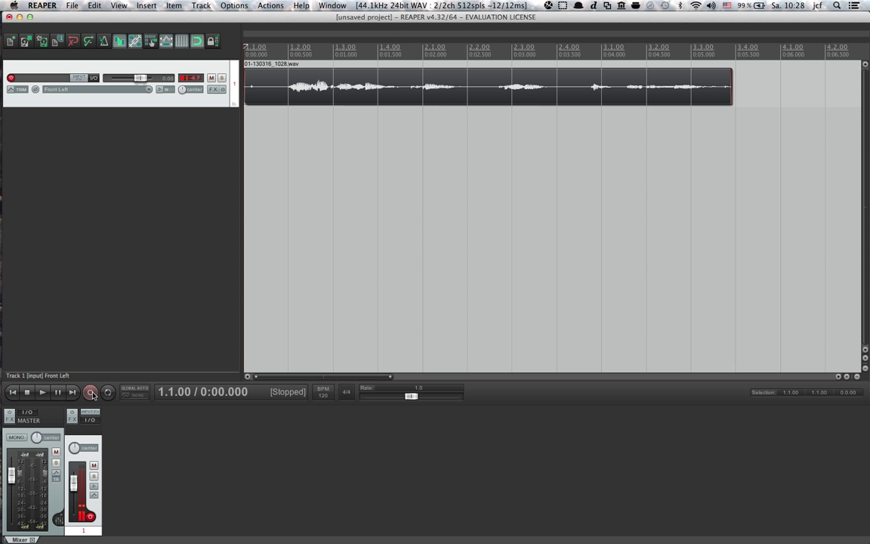
pyautogui.click(90, 392)
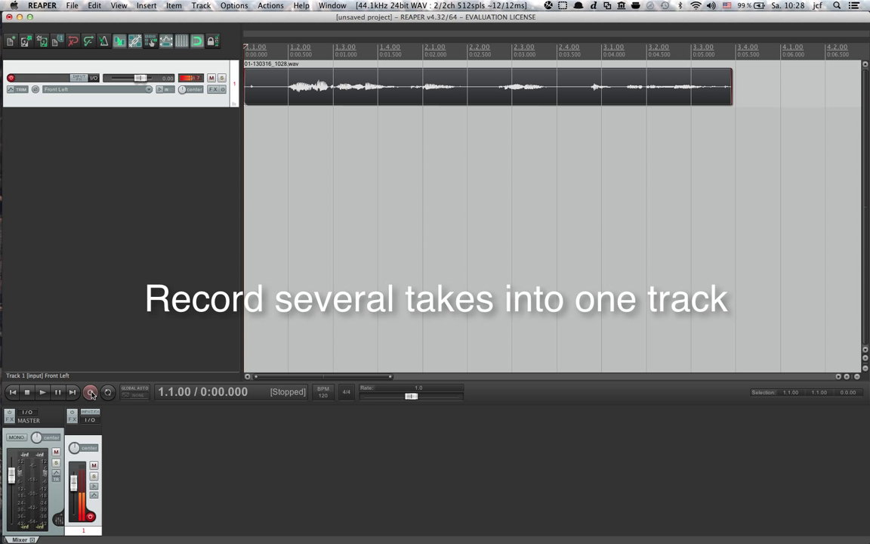
pyautogui.click(90, 391)
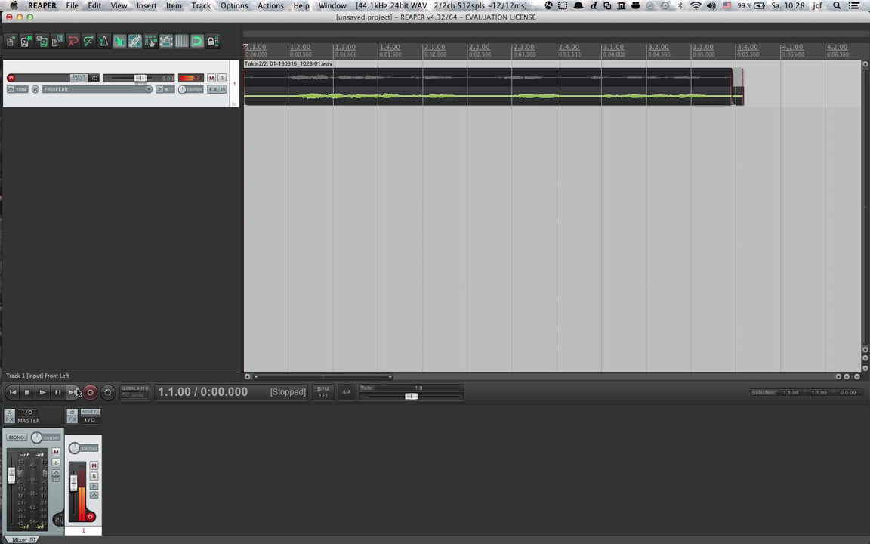
pyautogui.click(90, 391)
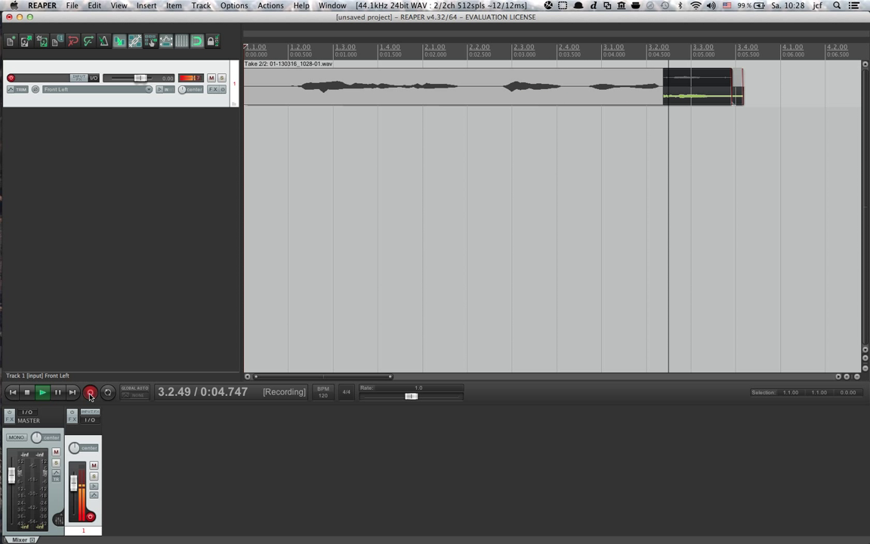
pyautogui.click(90, 392)
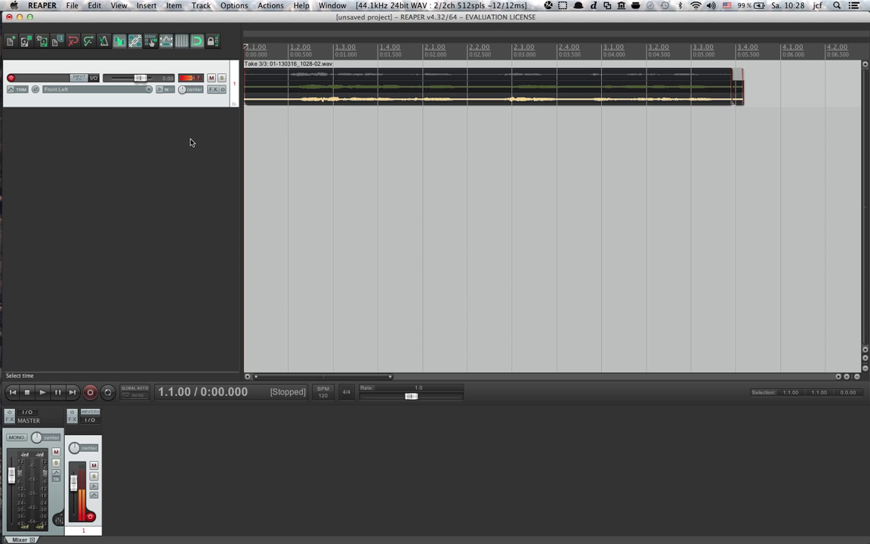
pyautogui.click(43, 391)
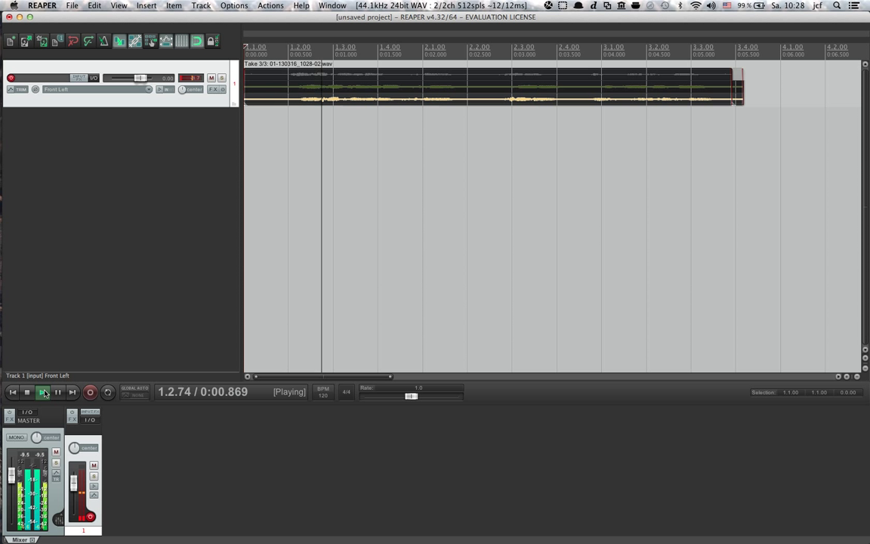
pyautogui.click(27, 391)
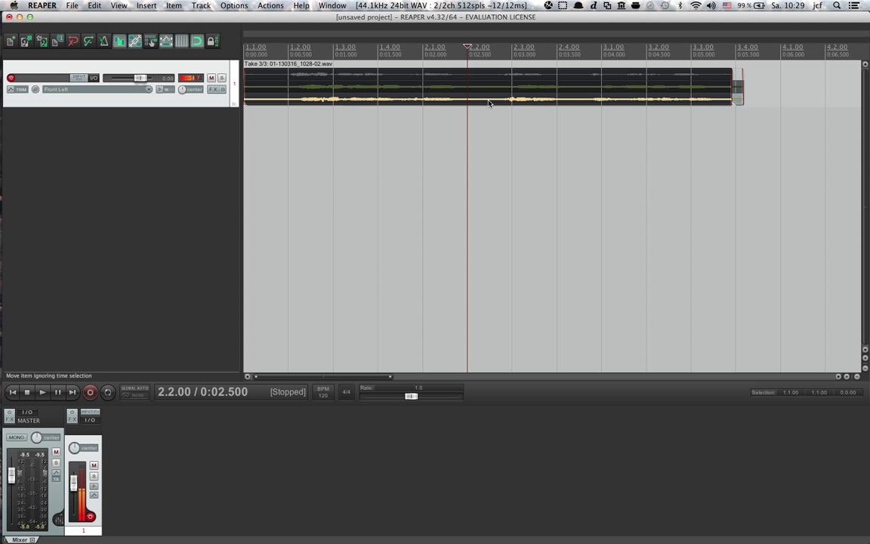
pyautogui.moveTo(489, 90)
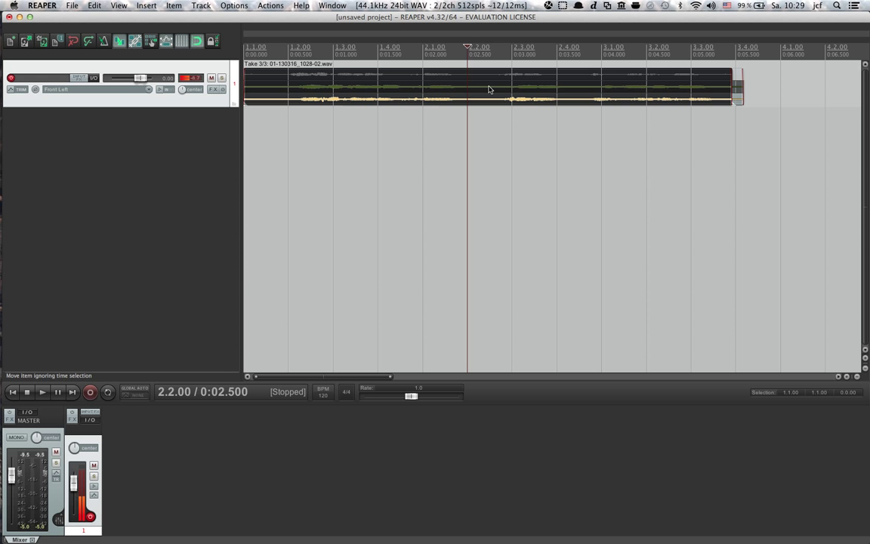
# Step: Explode all takes of the multi-take item onto new tracks 2–4
pyautogui.rightClick(489, 90)
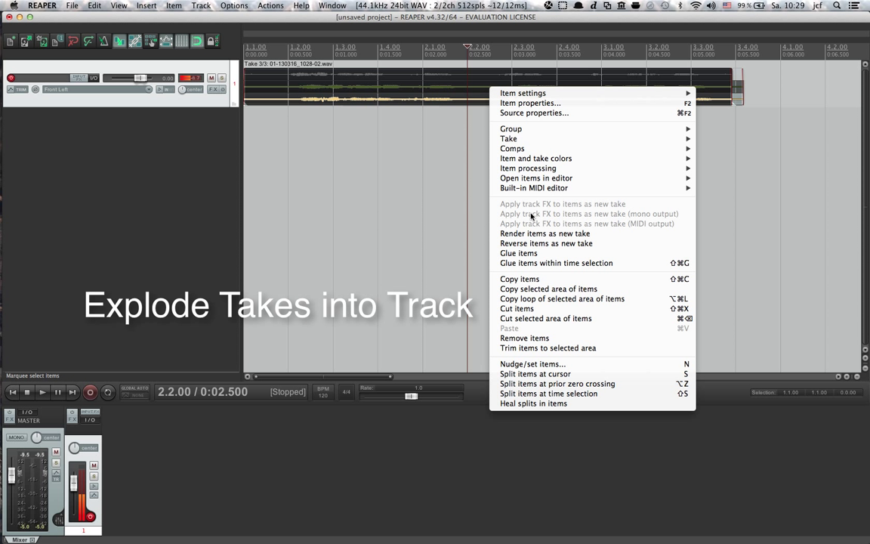
pyautogui.moveTo(510, 139)
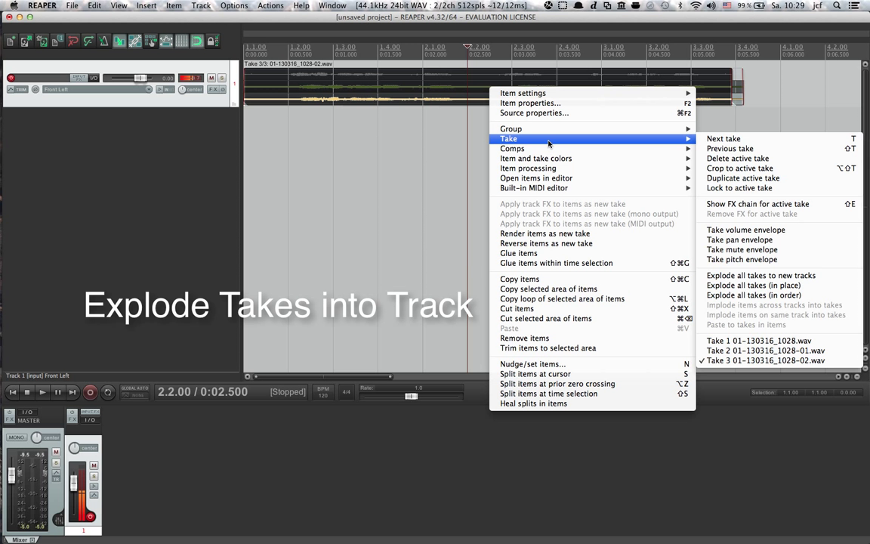
pyautogui.moveTo(740, 168)
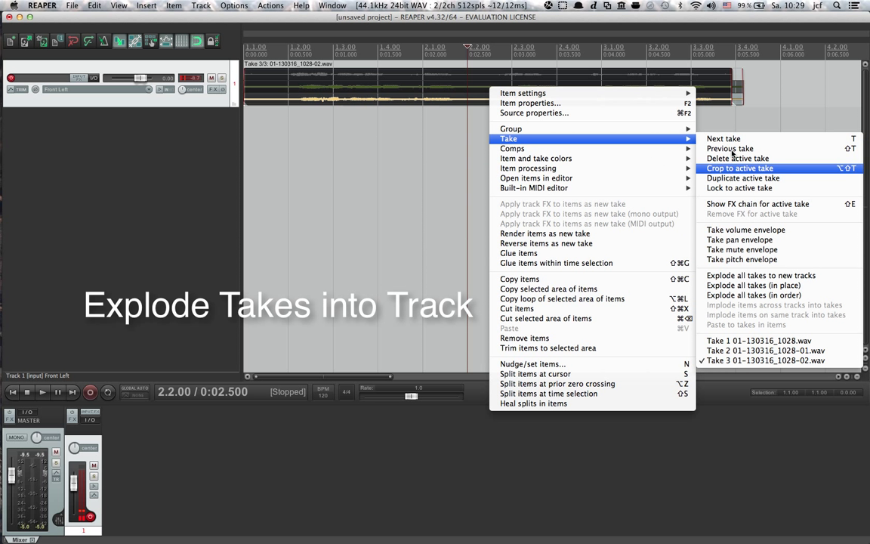
pyautogui.click(741, 168)
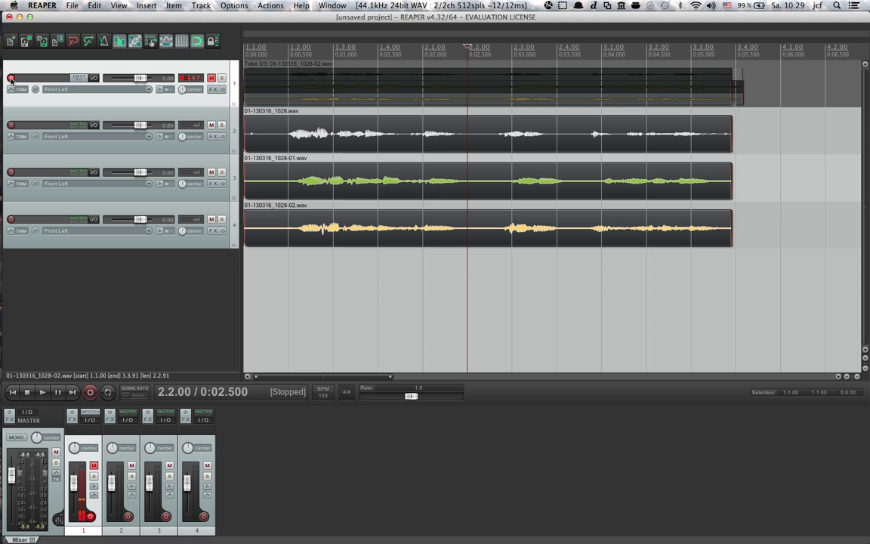
# Step: Disarm track 1, then play back the three separated takes and stop
pyautogui.click(11, 79)
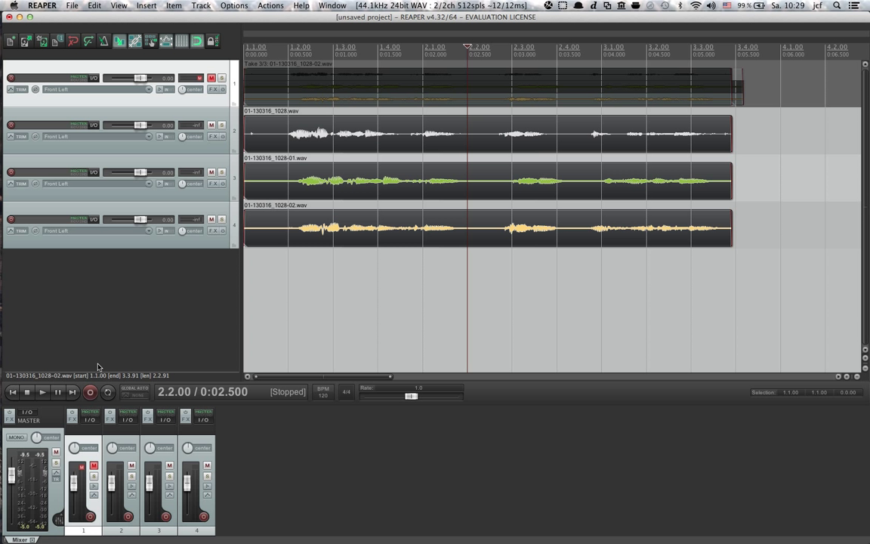
pyautogui.click(42, 392)
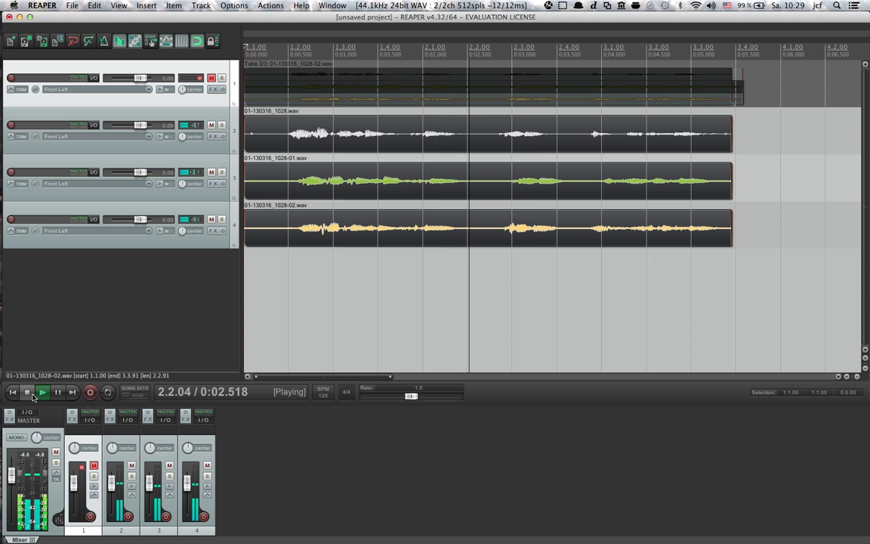
pyautogui.click(26, 391)
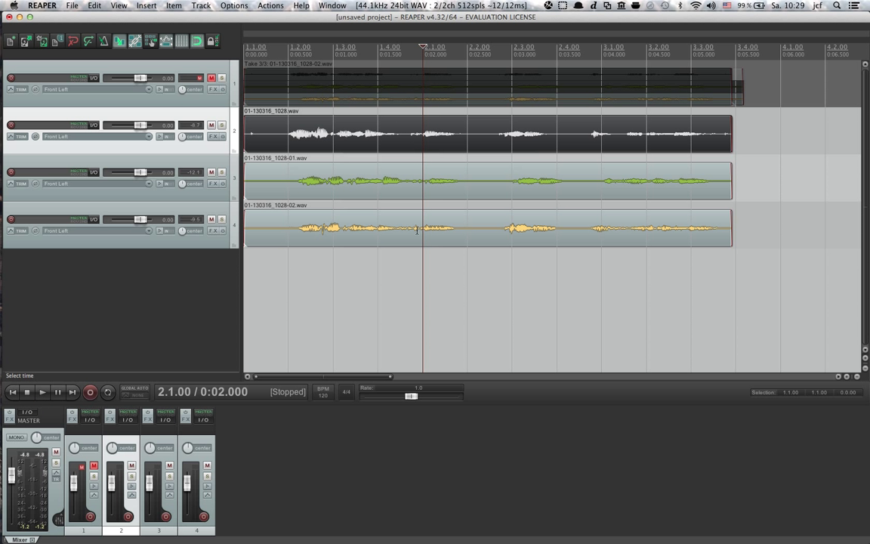
pyautogui.moveTo(527, 181)
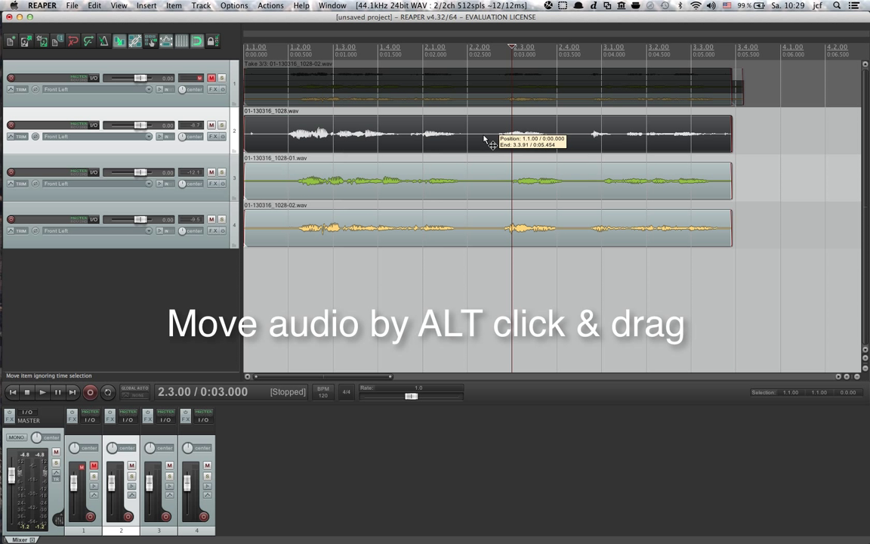
# Step: Slip track 2's take audio slightly later within its item
pyautogui.moveTo(491, 135); pyautogui.dragTo(468, 134)
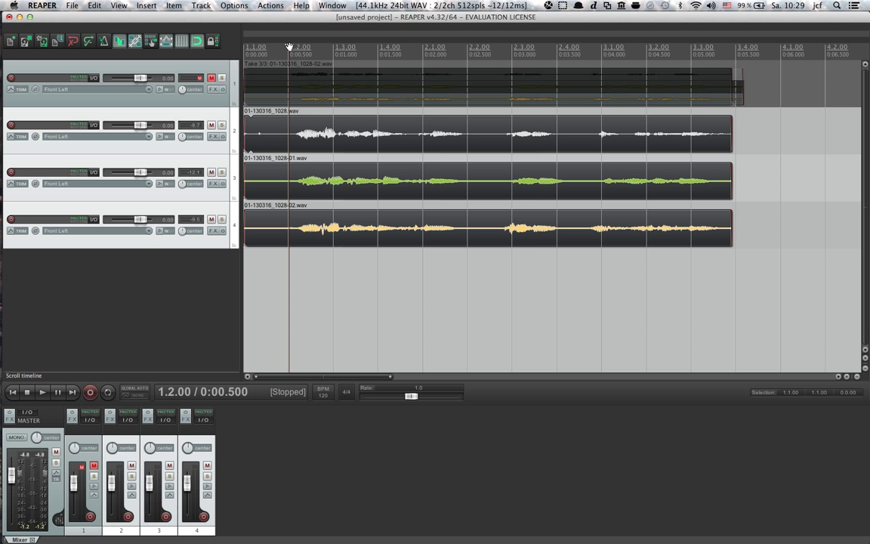
# Step: Split all three takes at two phrase boundaries, then split take 1 at one second
pyautogui.click(498, 54)
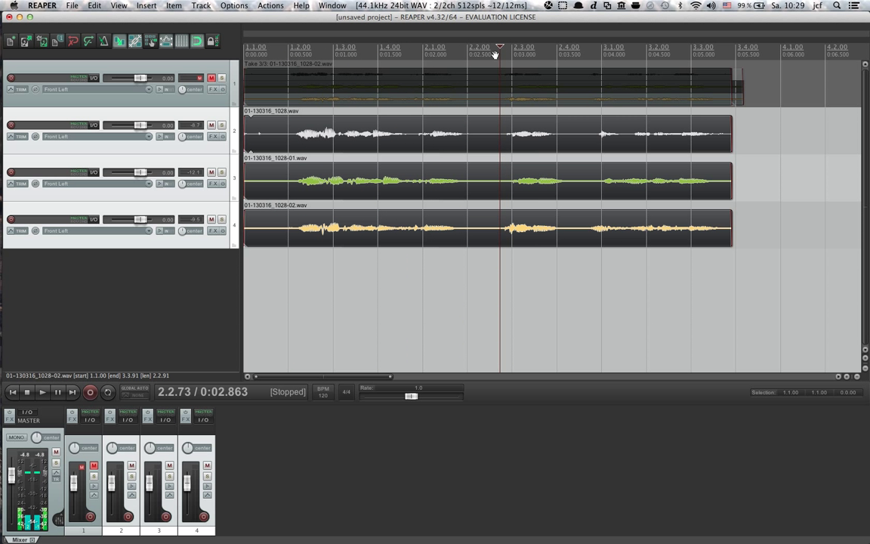
pyautogui.press('s')
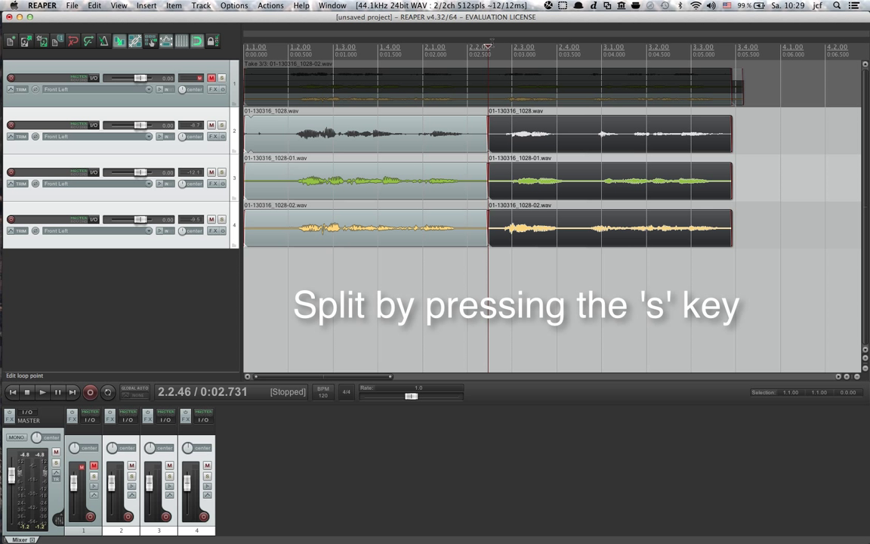
pyautogui.click(590, 53)
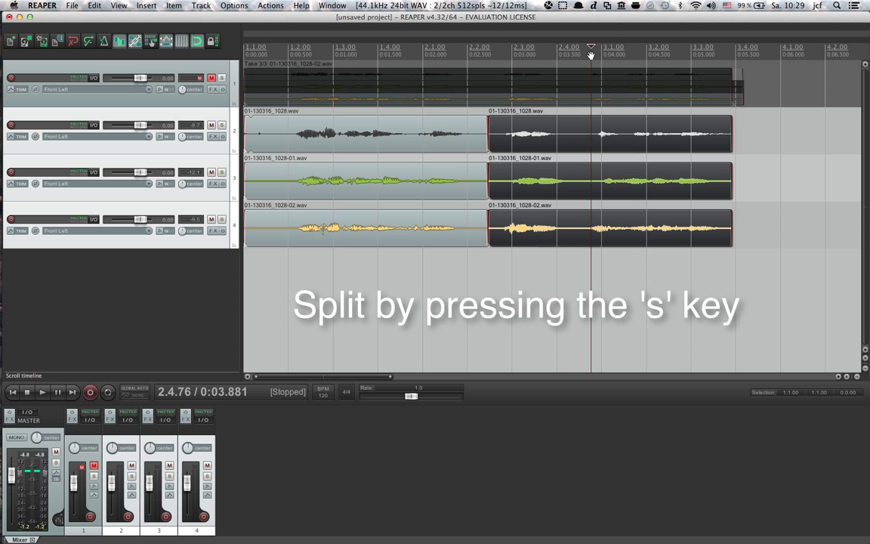
pyautogui.press('s')
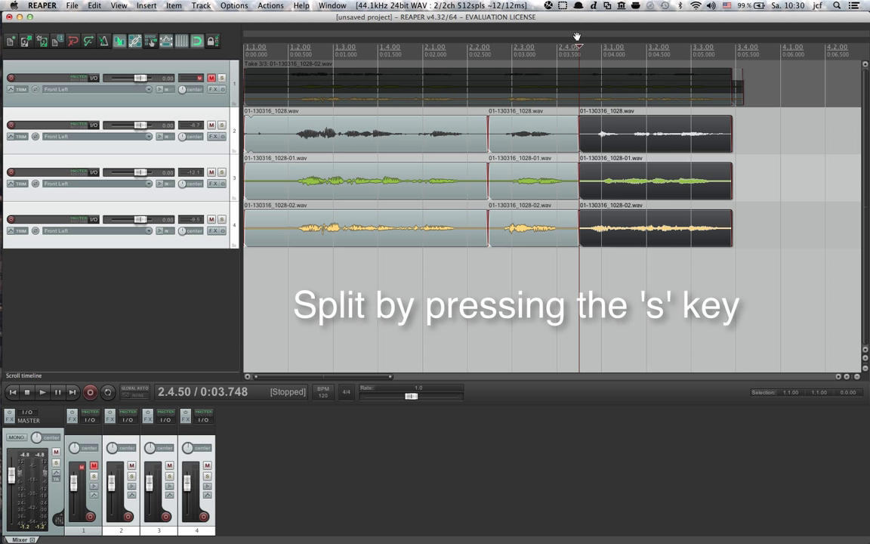
pyautogui.click(521, 58)
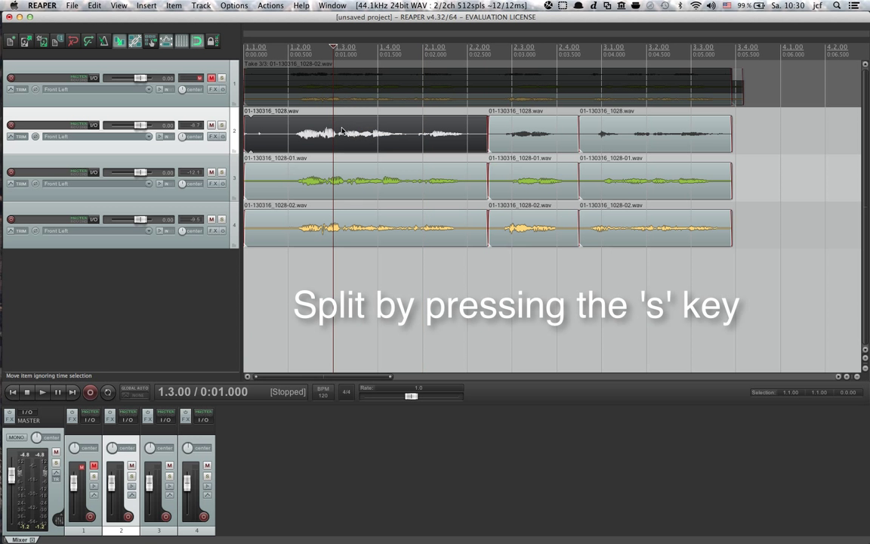
pyautogui.press('Up')
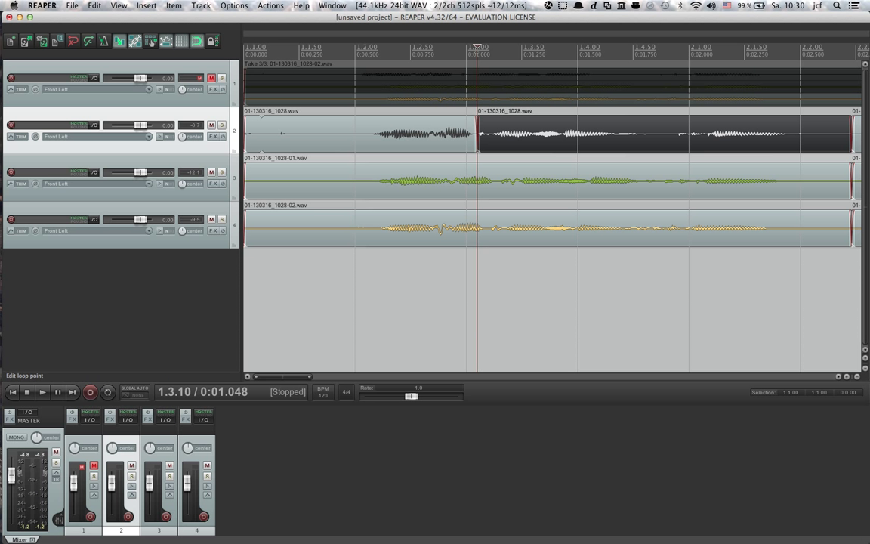
# Step: Split take 2 and take 3 just after the one-second mark
pyautogui.click(466, 57)
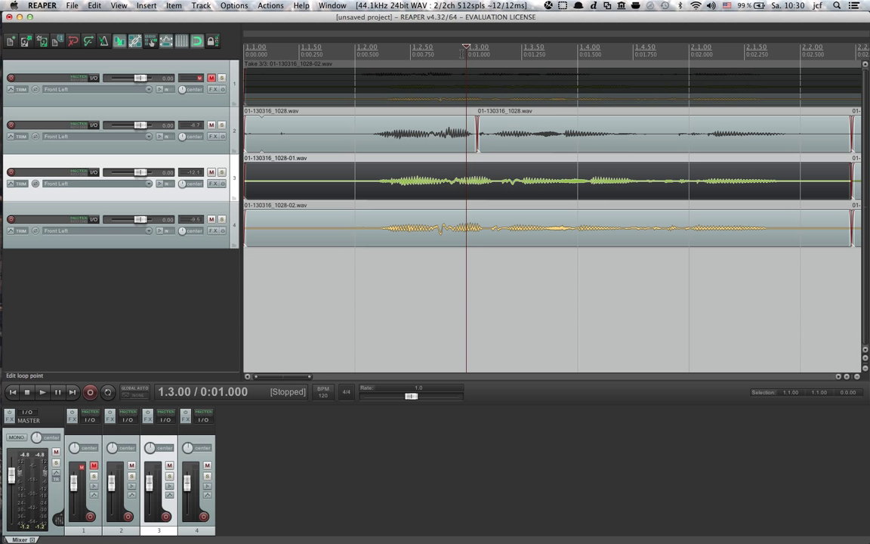
pyautogui.click(496, 47)
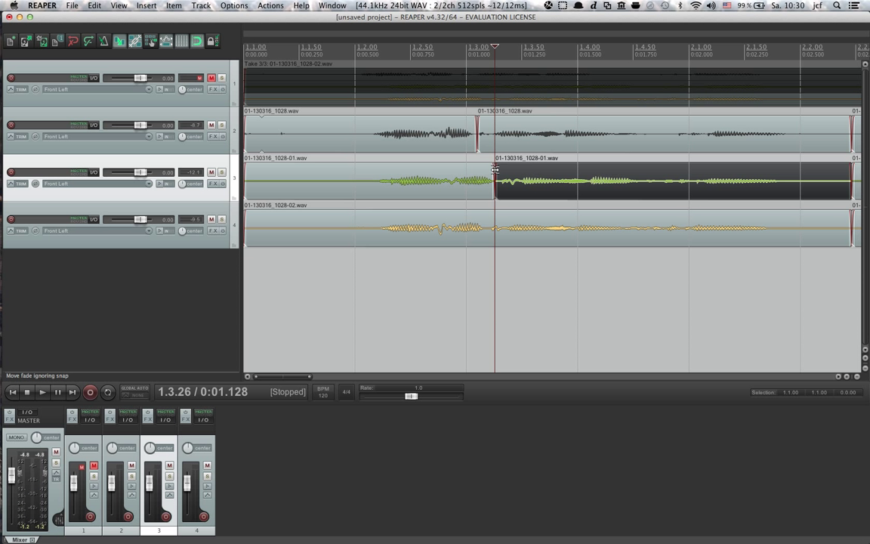
pyautogui.click(467, 47)
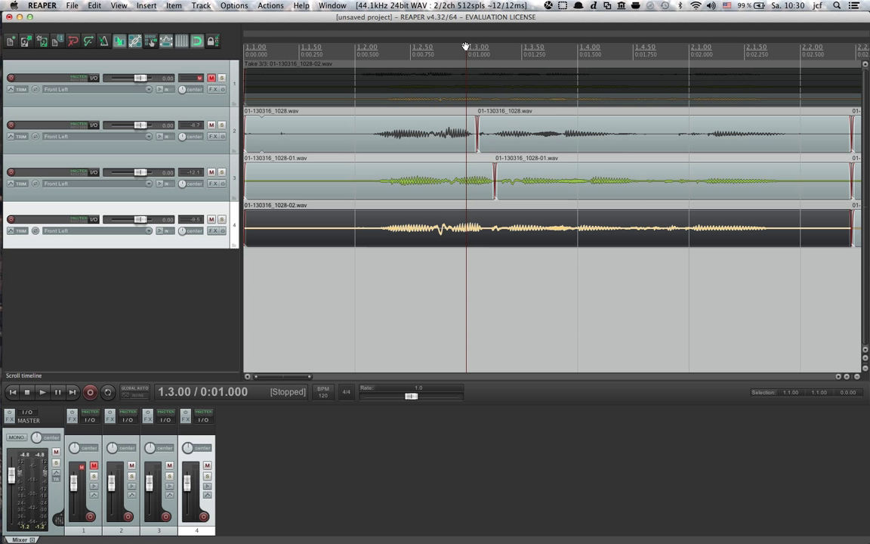
pyautogui.click(488, 48)
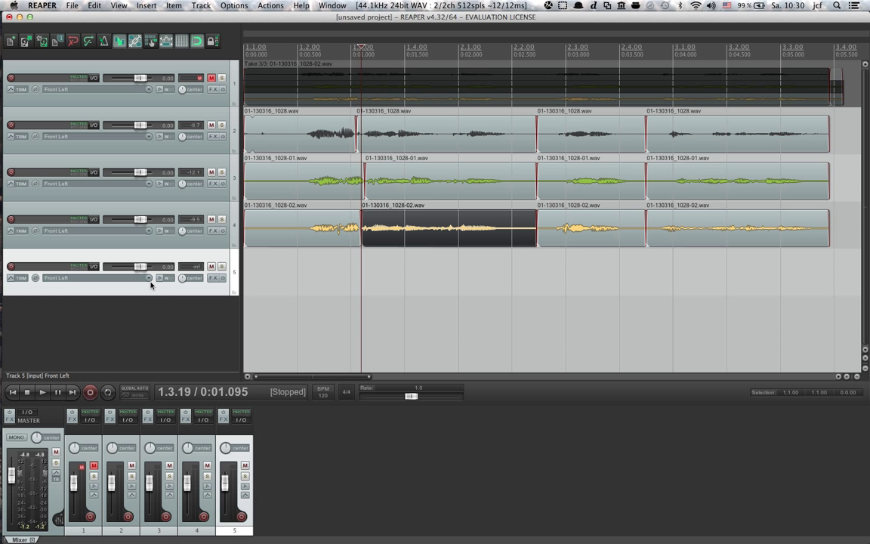
# Step: Set track 5's recording input to Input: None
pyautogui.click(165, 278)
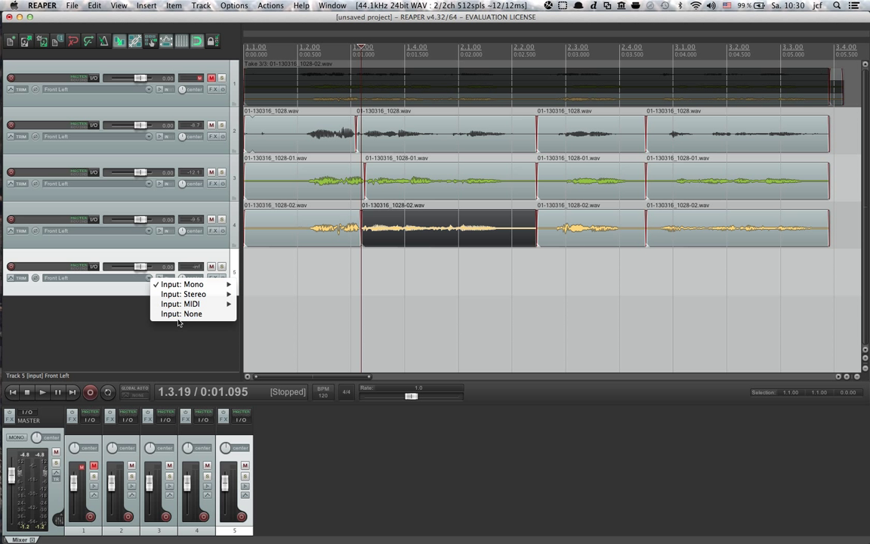
pyautogui.click(182, 313)
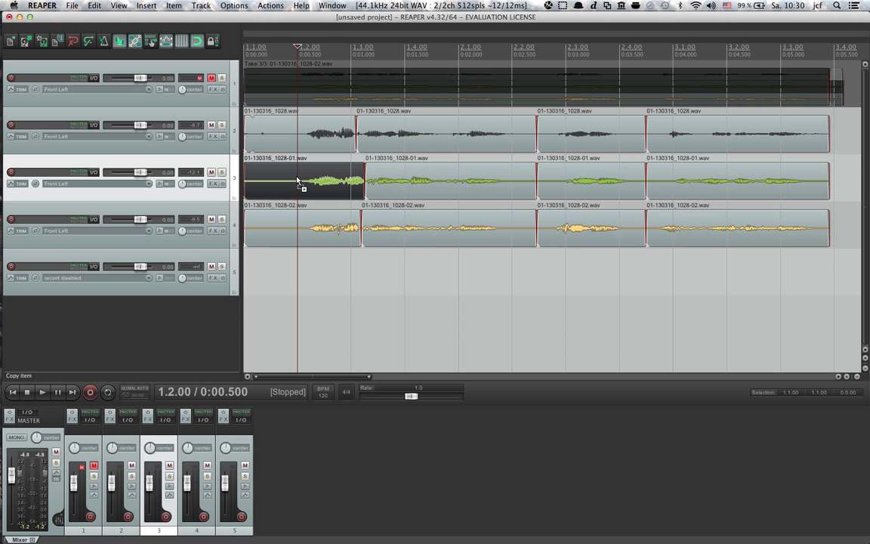
# Step: Copy take 2's opening phrase and take 3's second and third phrases onto track 5
pyautogui.moveTo(302, 181); pyautogui.dragTo(302, 274)
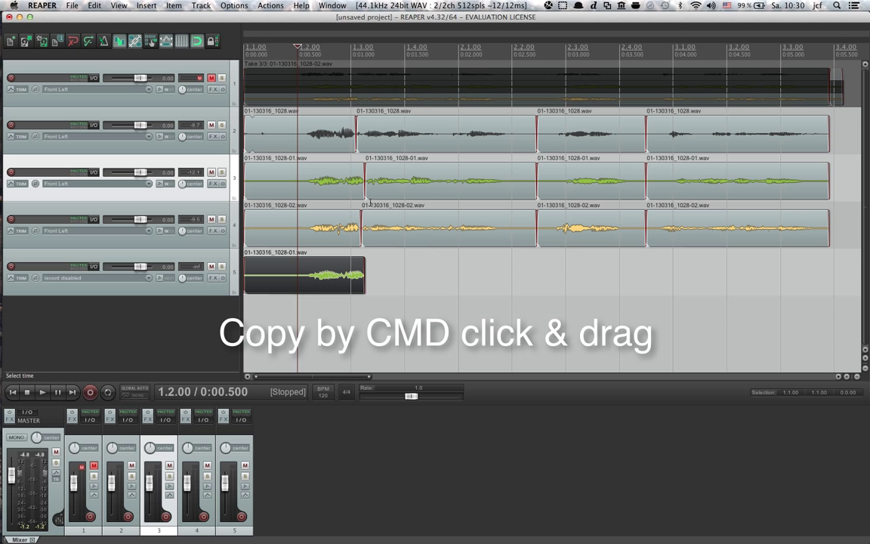
pyautogui.moveTo(340, 226); pyautogui.dragTo(434, 227)
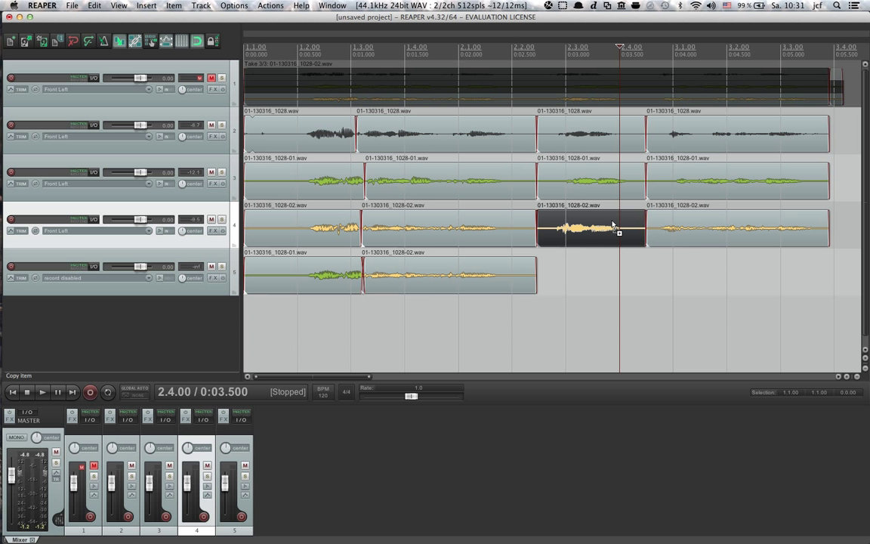
pyautogui.moveTo(591, 226); pyautogui.dragTo(592, 274)
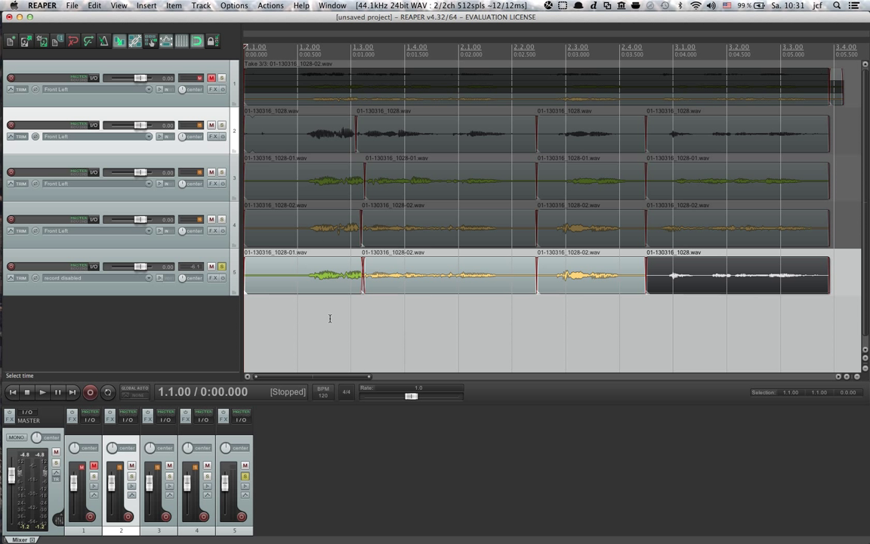
pyautogui.moveTo(437, 280)
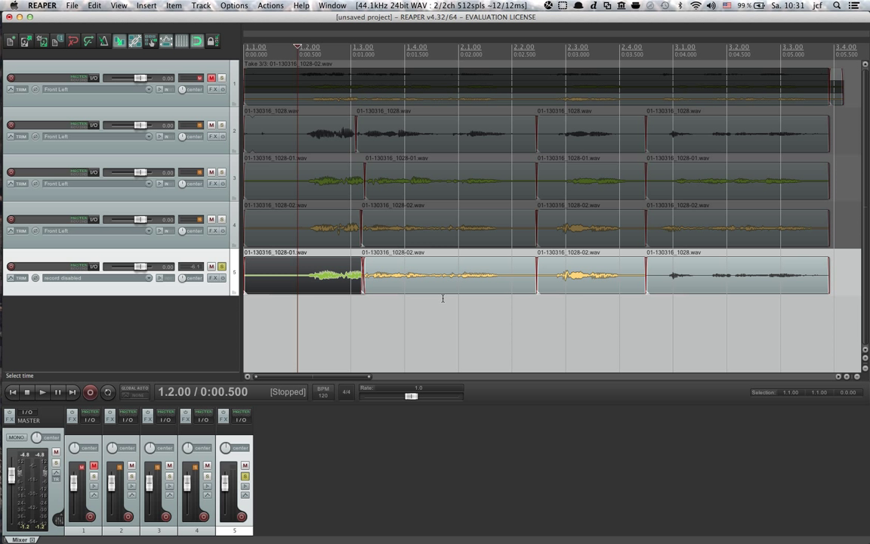
pyautogui.moveTo(412, 295)
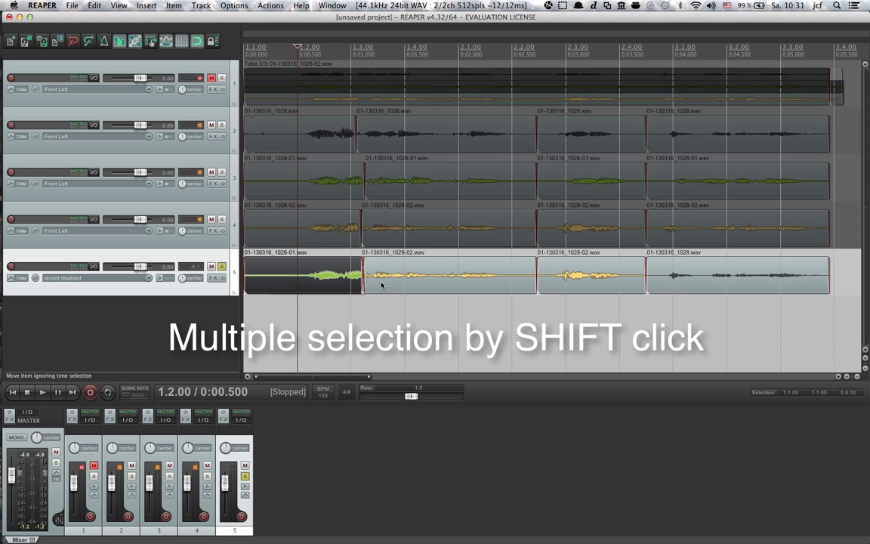
# Step: Select all comp pieces on track 5 and glue them into one item
pyautogui.click(657, 289)
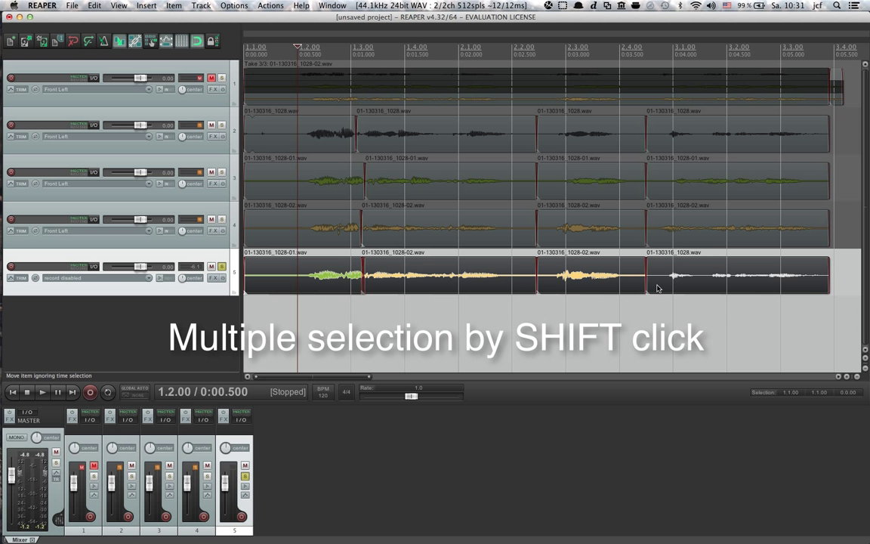
pyautogui.rightClick(657, 288)
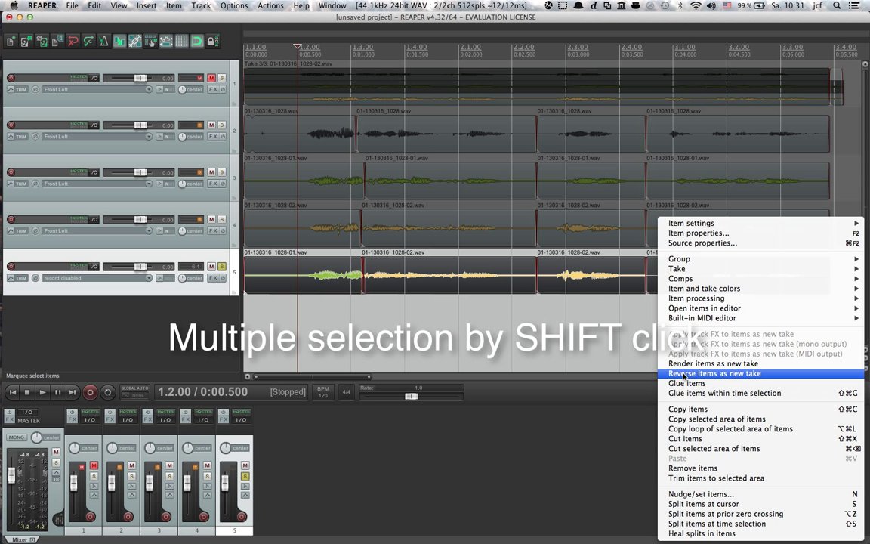
pyautogui.click(714, 373)
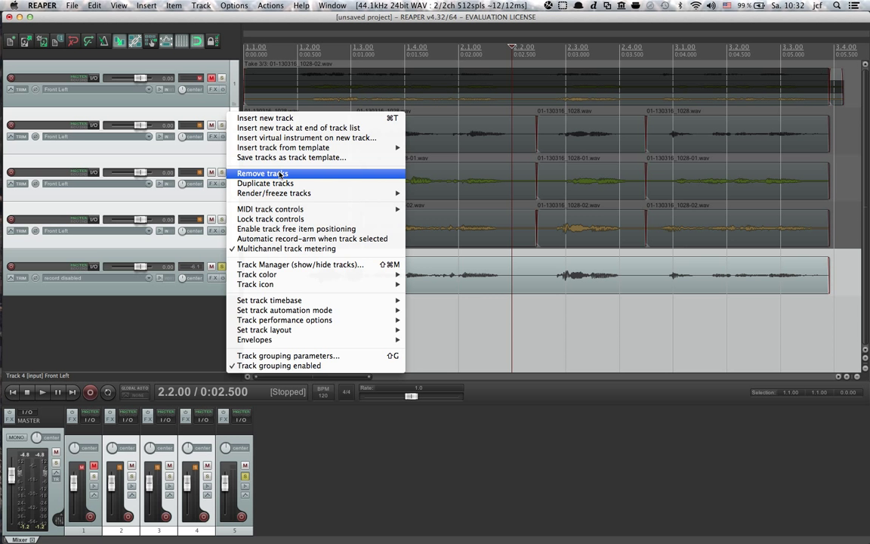
# Step: Remove take tracks 2–4, keeping the original and glued vocal tracks
pyautogui.click(262, 173)
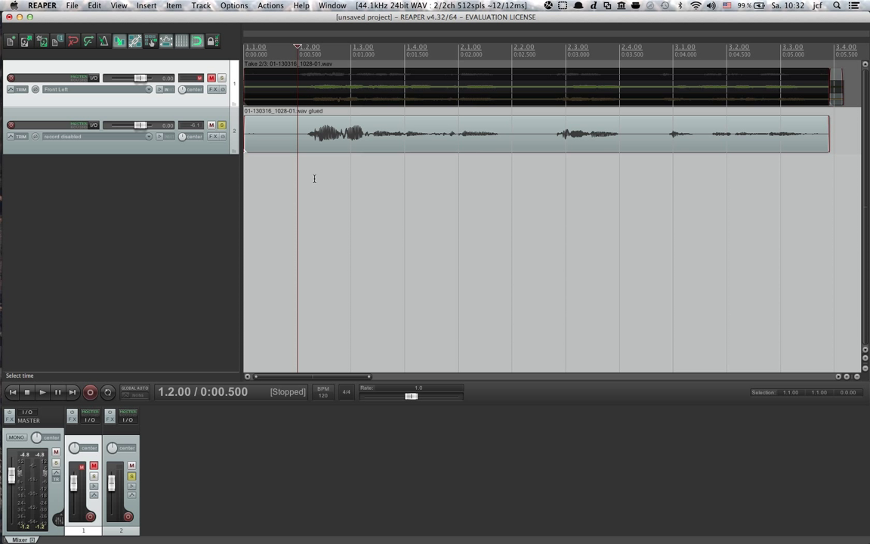
pyautogui.moveTo(264, 226)
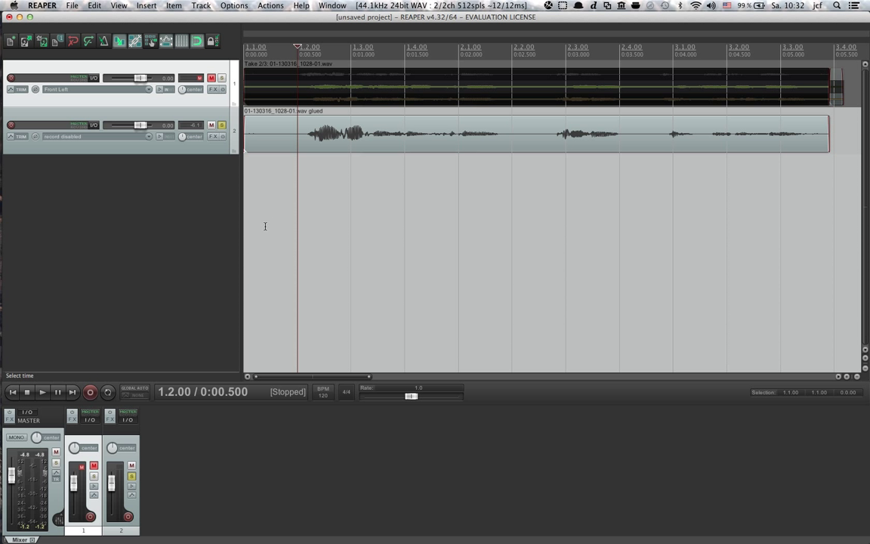